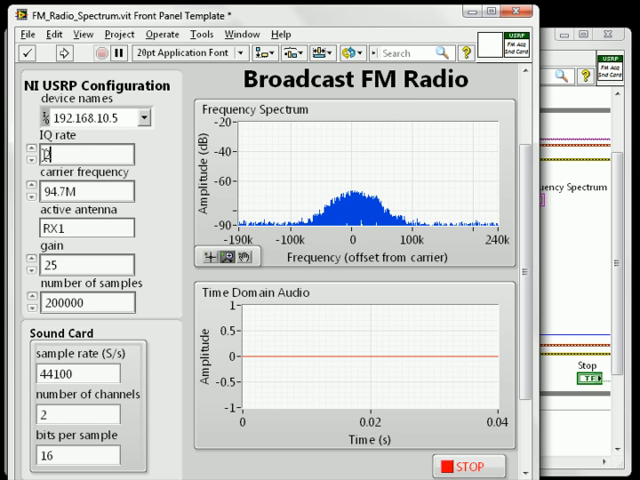
# - Set the FM radio IQ rate control to 200k
pyautogui.write('200k')
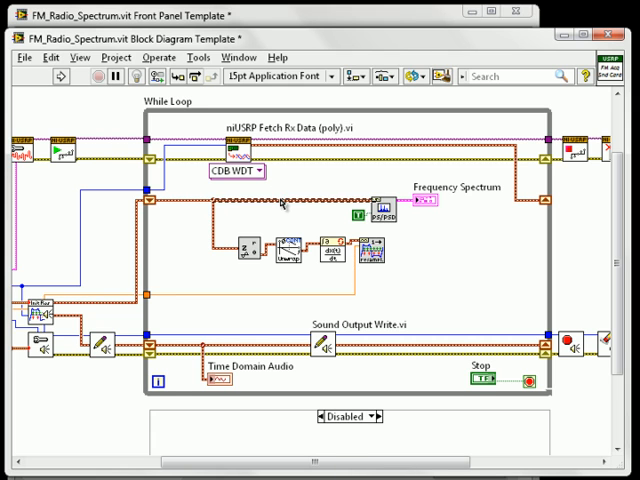
pyautogui.moveTo(330, 216)
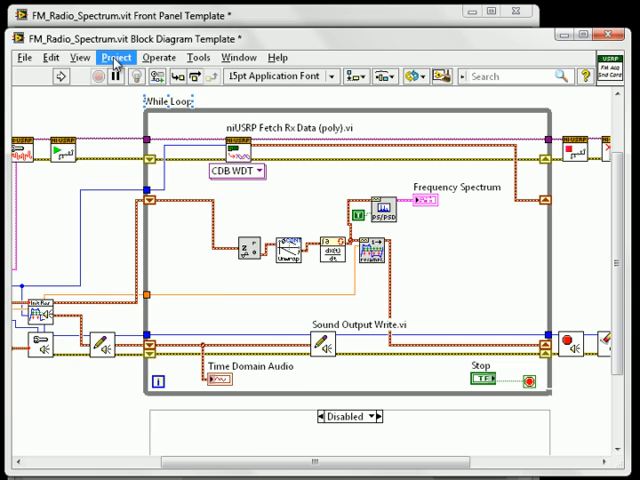
pyautogui.click(60, 76)
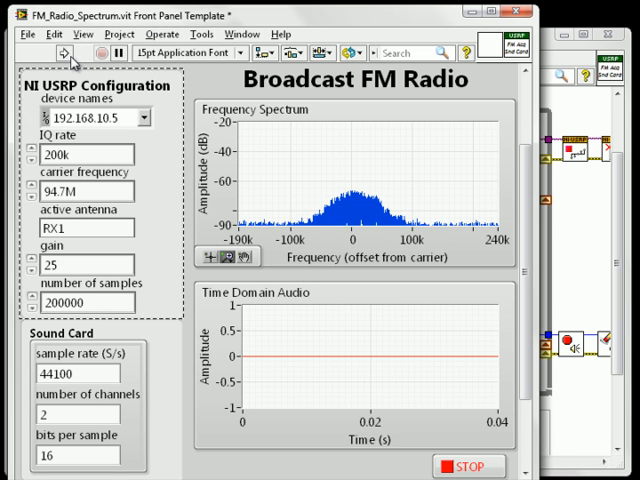
# - Run the VI to display the demodulated audio spectrum and waveform, then stop it
pyautogui.click(64, 52)
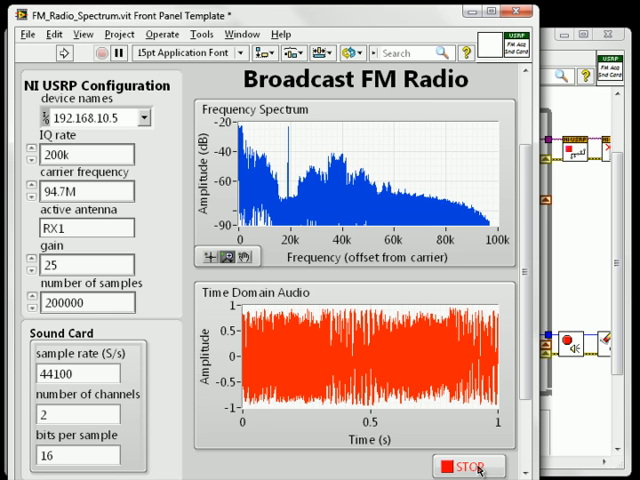
pyautogui.click(468, 468)
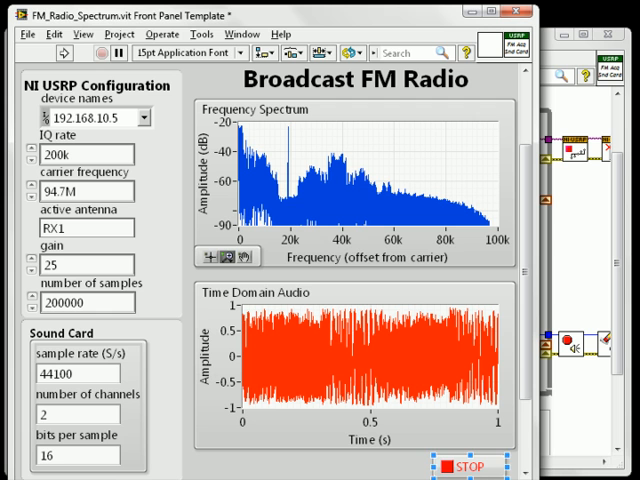